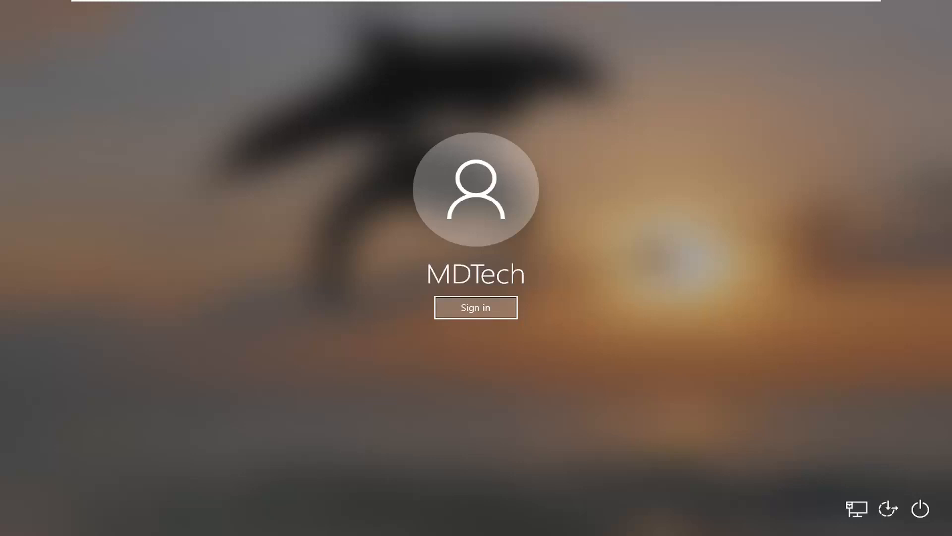
{"action": "mouse_move", "coordinate": [873, 481]}
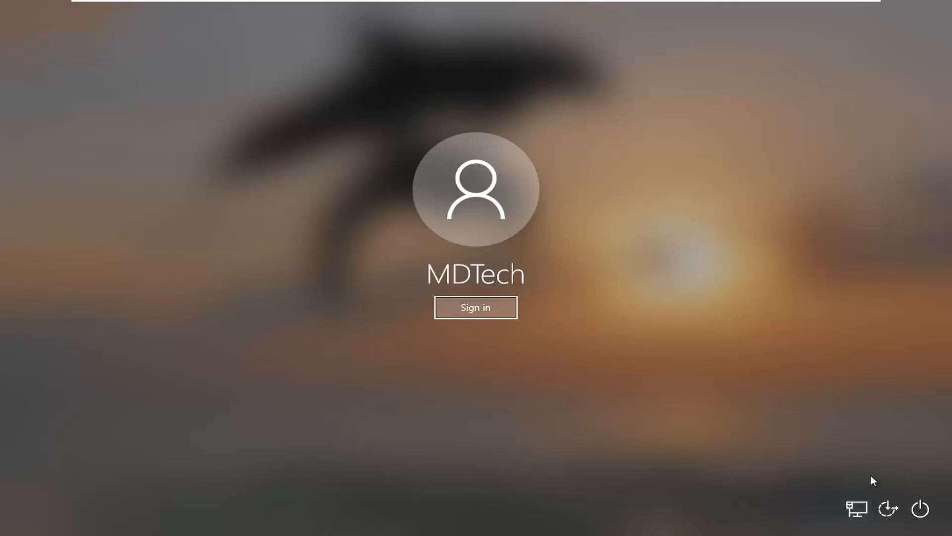
{"action": "mouse_move", "coordinate": [425, 219]}
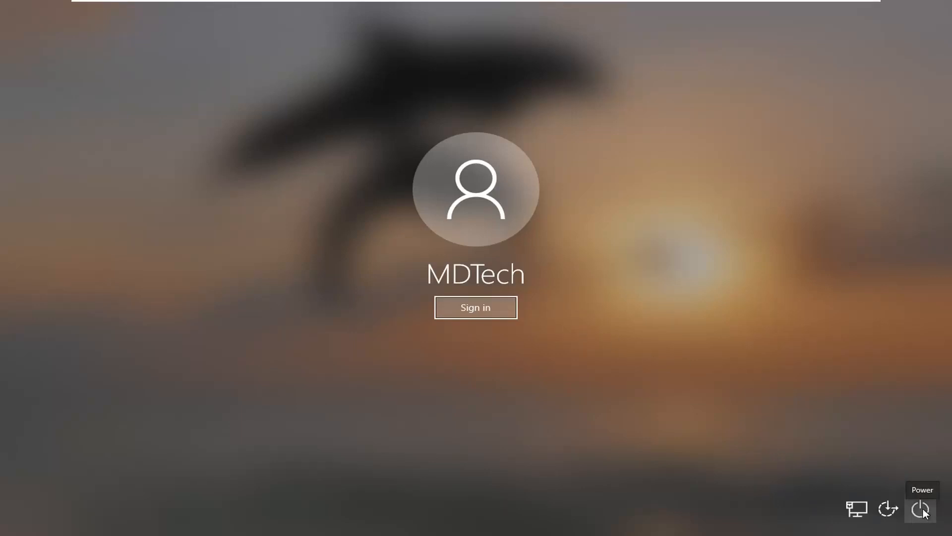
Step: From the sign-in screen's power menu, Shift-restart into the recovery environment
{"action": "left_click", "coordinate": [920, 509]}
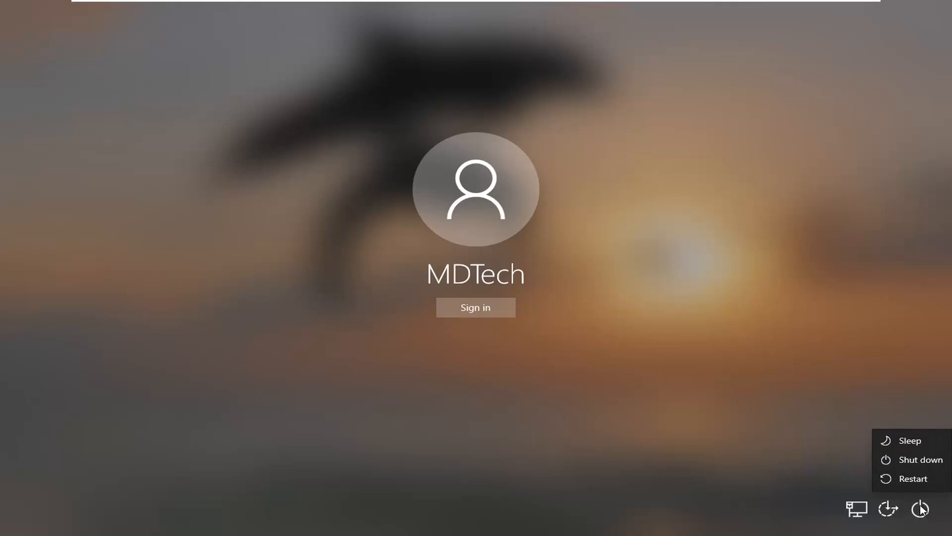
{"action": "mouse_move", "coordinate": [912, 478]}
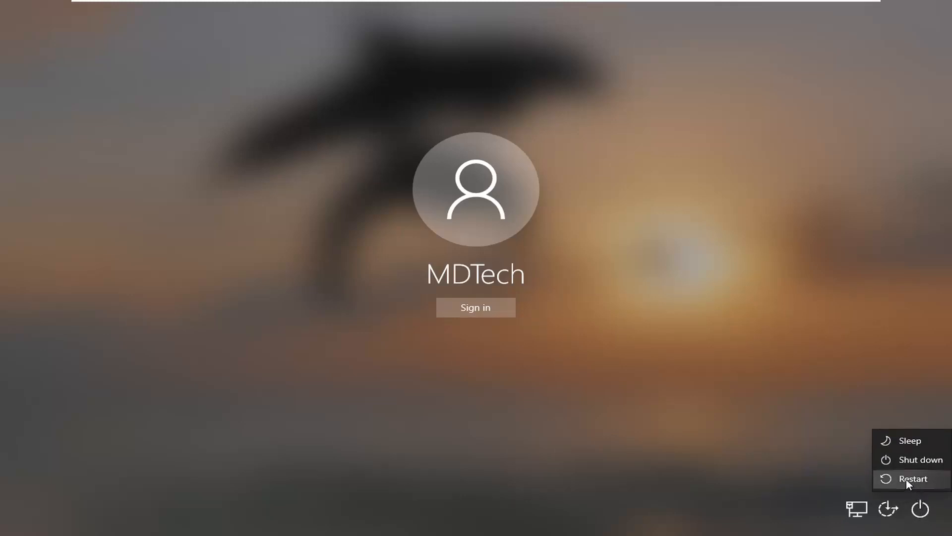
{"action": "left_click", "coordinate": [911, 479]}
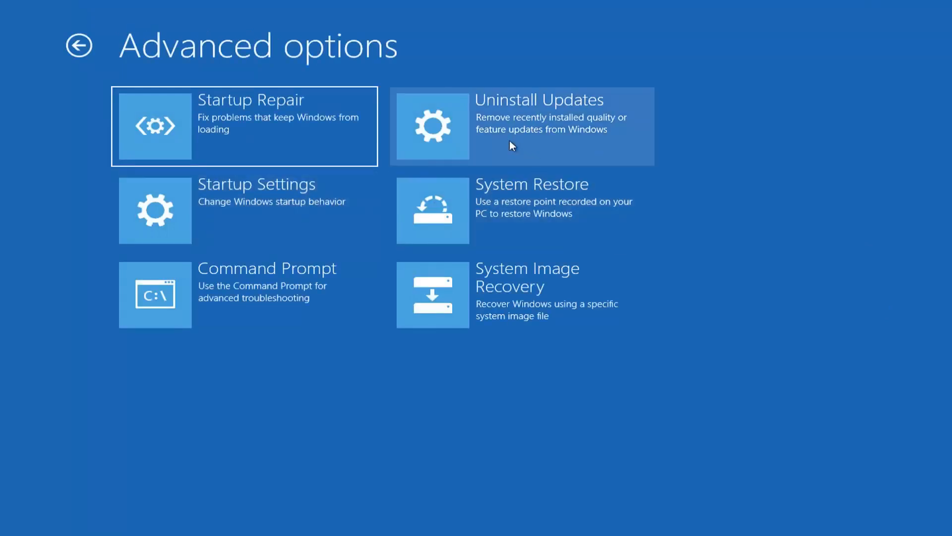
{"action": "mouse_move", "coordinate": [279, 302]}
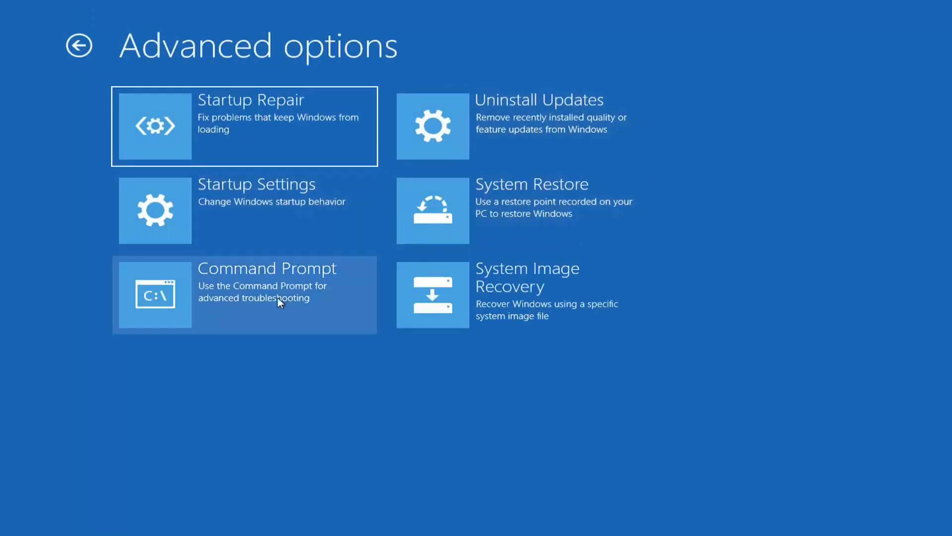
Step: Choose Command Prompt from the Advanced options screen
{"action": "left_click", "coordinate": [243, 294]}
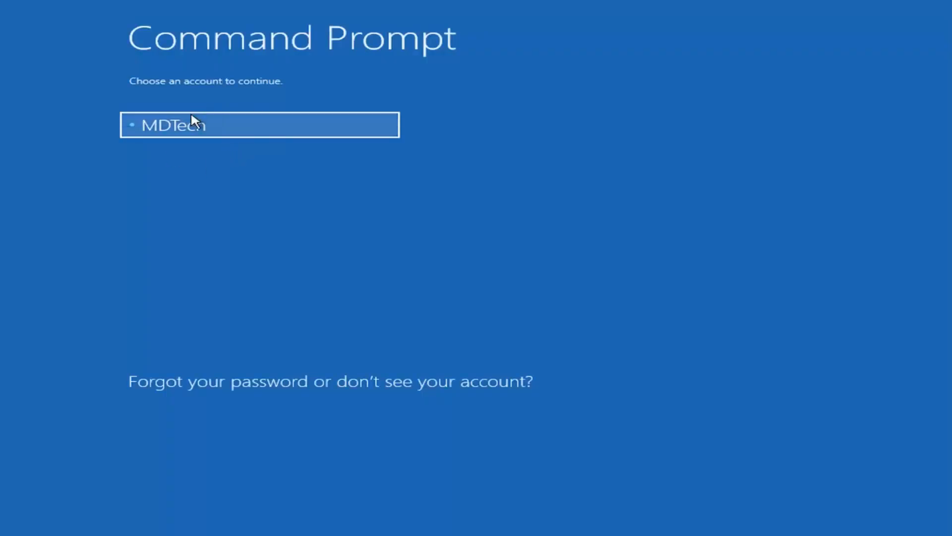
Step: Continue as the account with a blank password, then launch regedit
{"action": "left_click", "coordinate": [182, 124]}
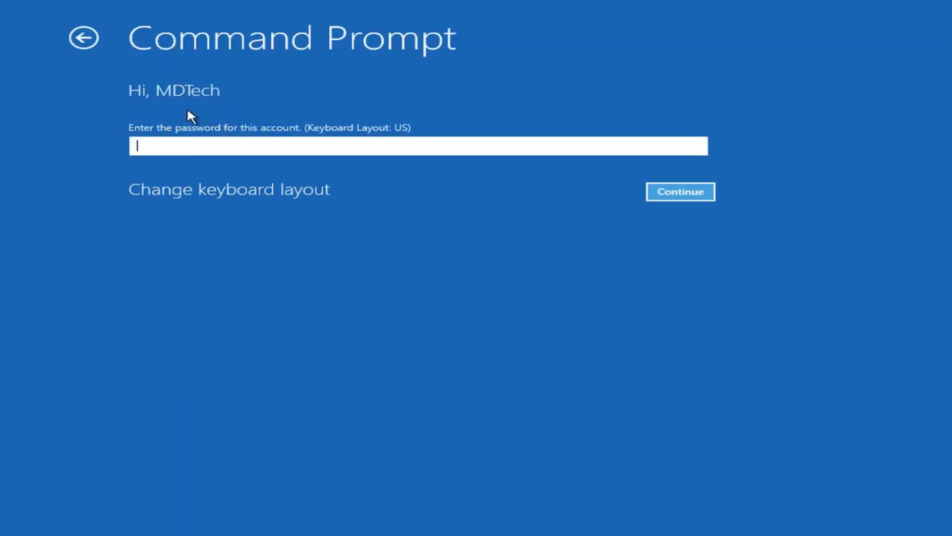
{"action": "mouse_move", "coordinate": [217, 113]}
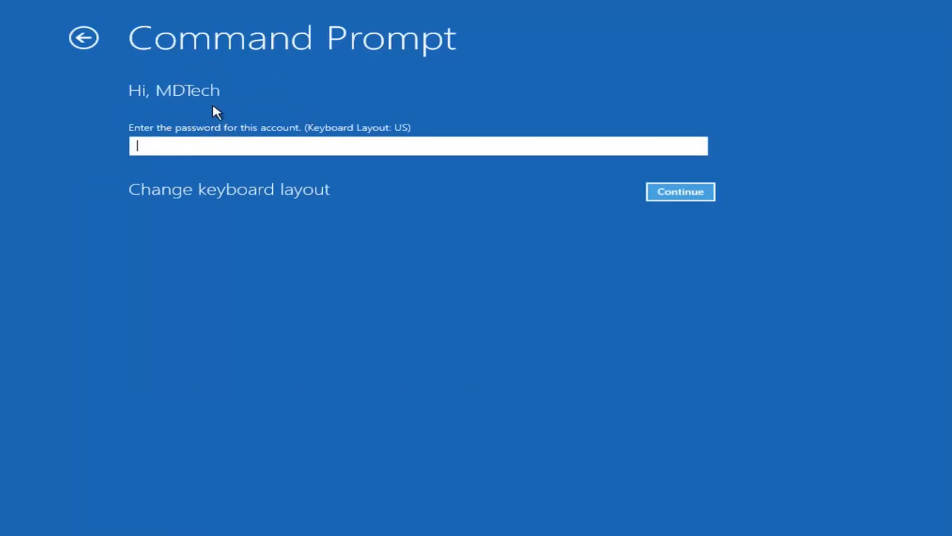
{"action": "mouse_move", "coordinate": [344, 113]}
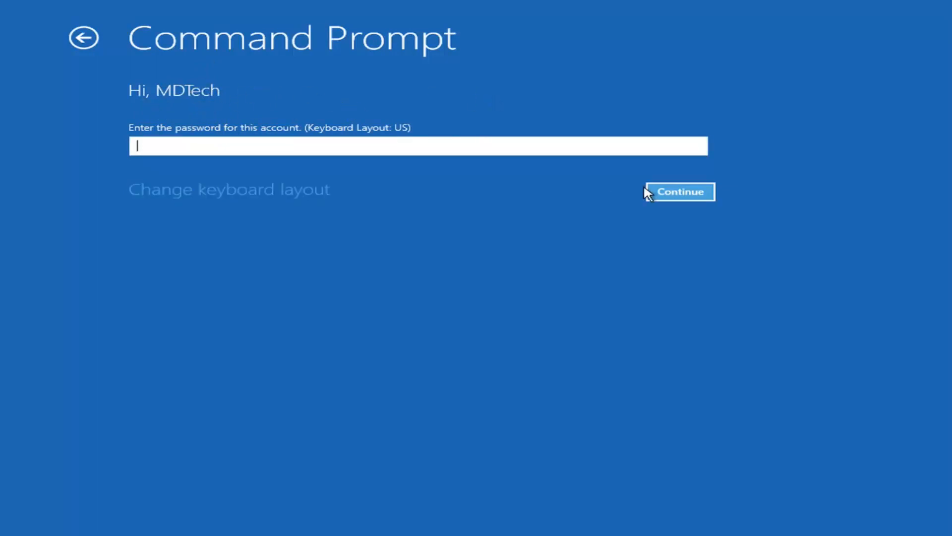
{"action": "left_click", "coordinate": [679, 192]}
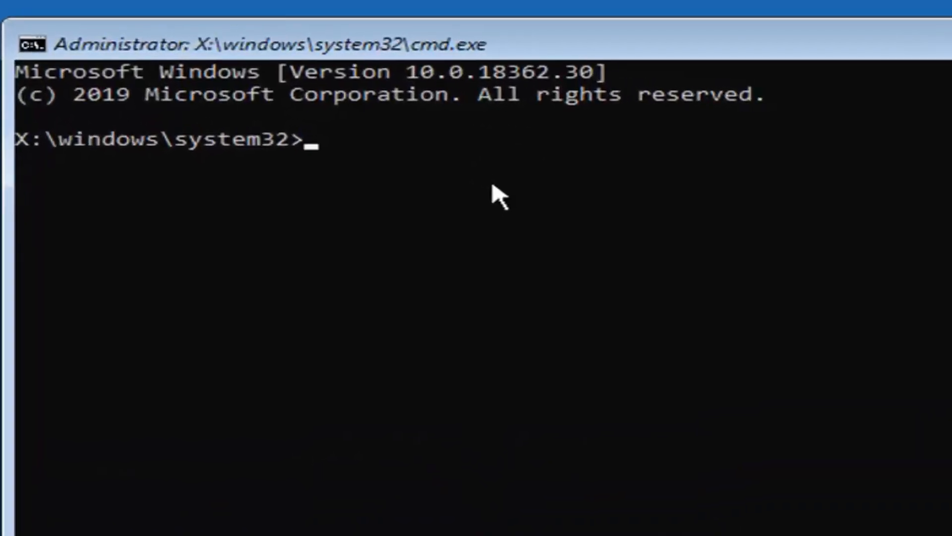
{"action": "type", "text": "regedi"}
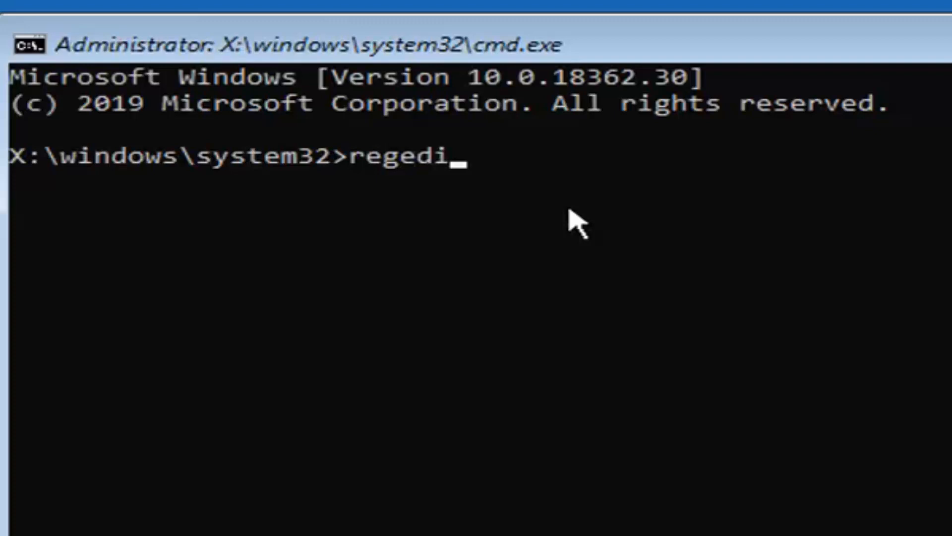
{"action": "type", "text": "t"}
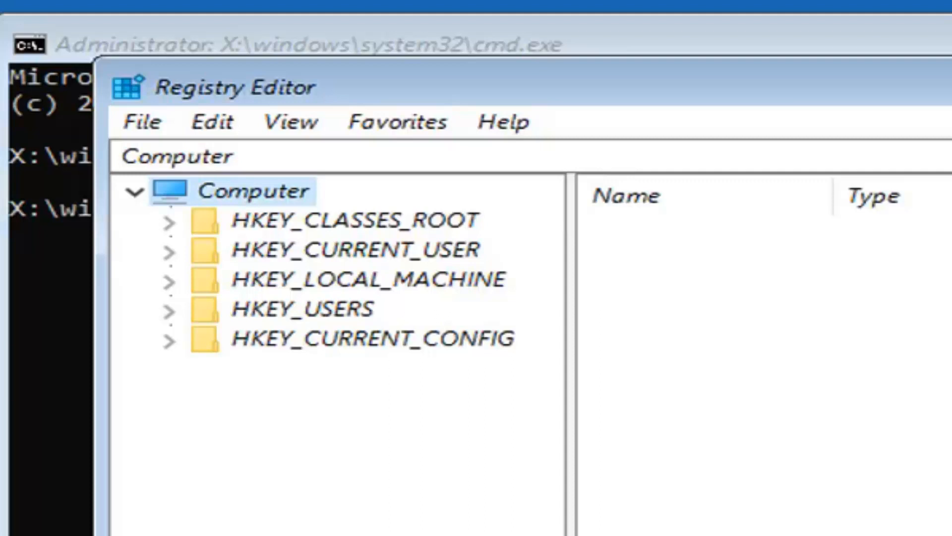
{"action": "mouse_move", "coordinate": [270, 276]}
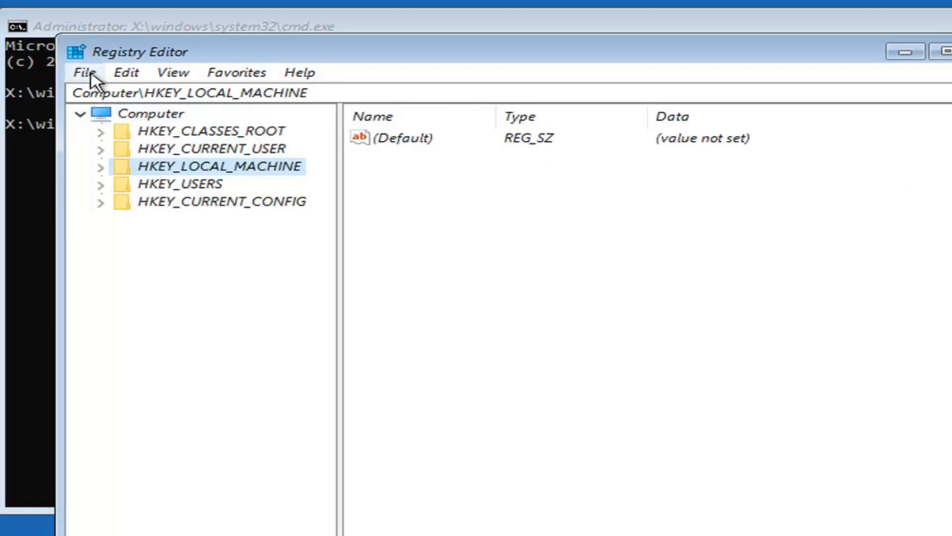
Step: Start File > Load Hive in Registry Editor
{"action": "left_click", "coordinate": [84, 73]}
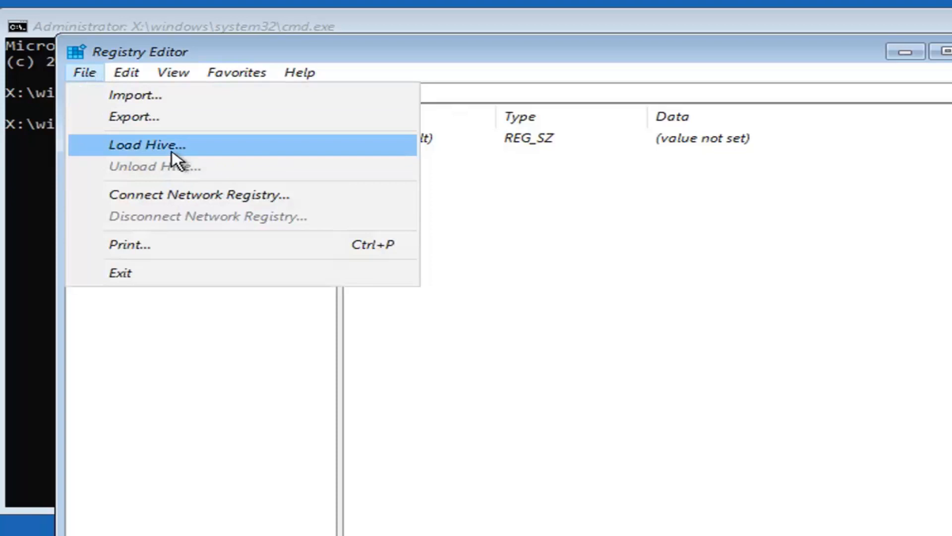
{"action": "left_click", "coordinate": [146, 144]}
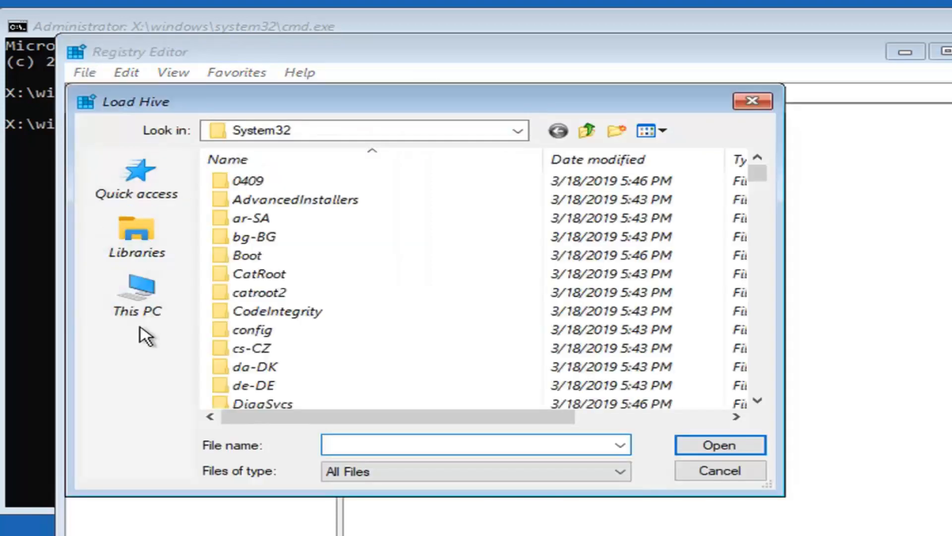
Step: Browse to D:\Windows\System32\config and open the SAM hive file
{"action": "left_click", "coordinate": [137, 295]}
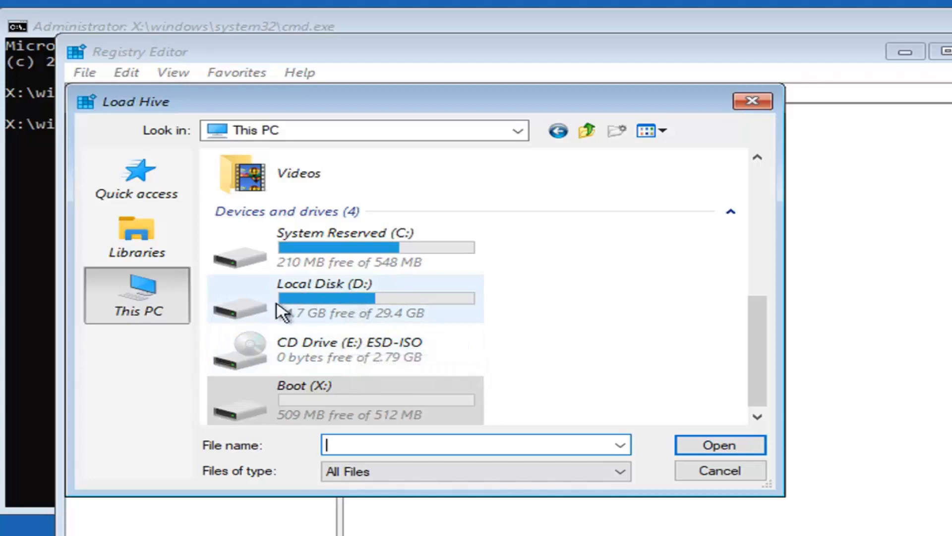
{"action": "double_click", "coordinate": [343, 297]}
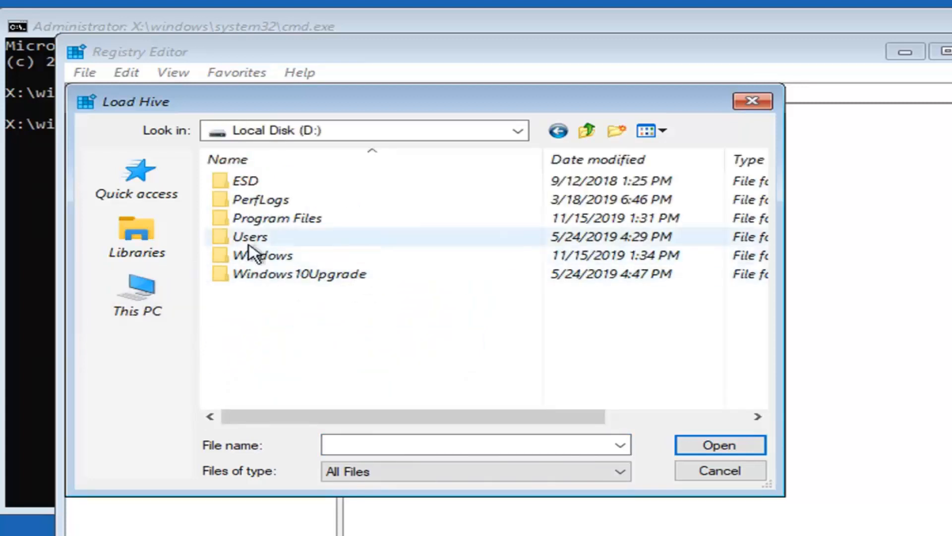
{"action": "double_click", "coordinate": [263, 254]}
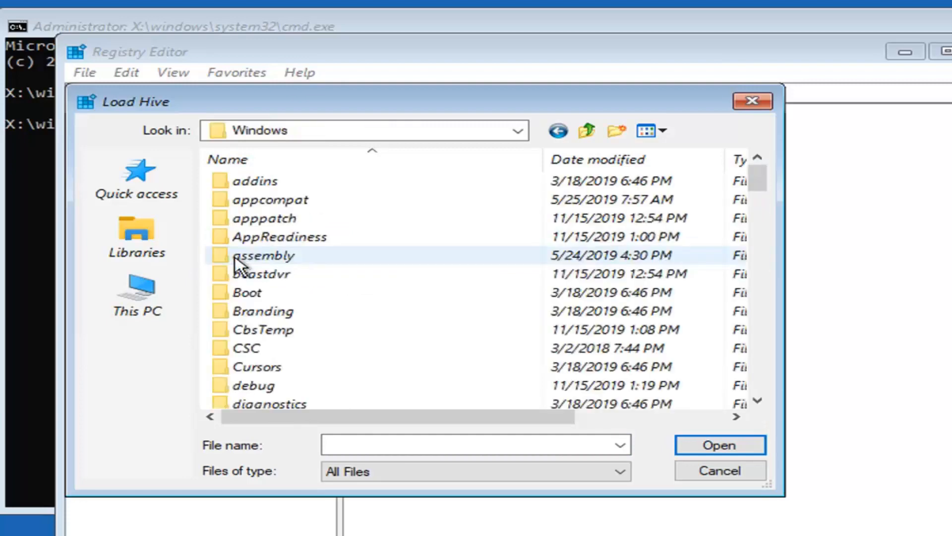
{"action": "scroll", "scroll_direction": "down", "scroll_amount": 3}
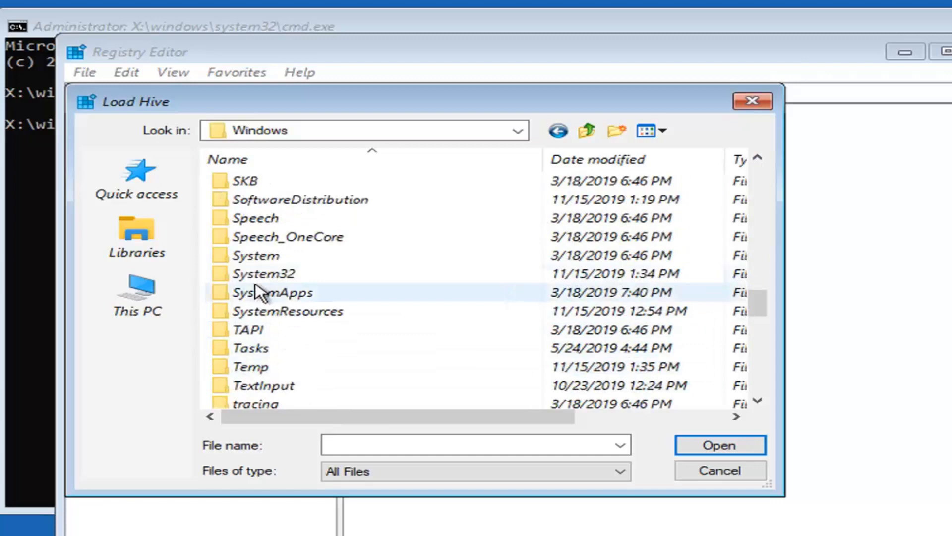
{"action": "double_click", "coordinate": [263, 273]}
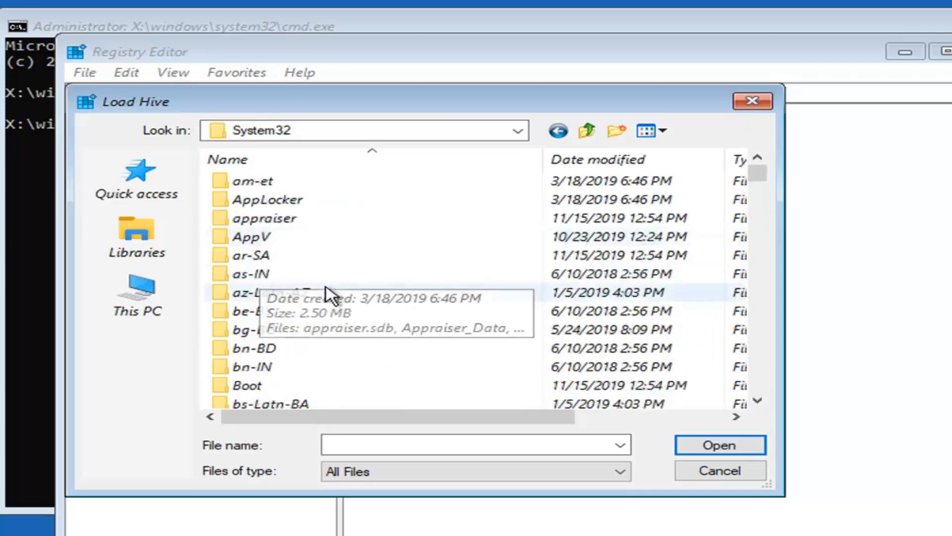
{"action": "scroll", "scroll_direction": "down", "scroll_amount": 3}
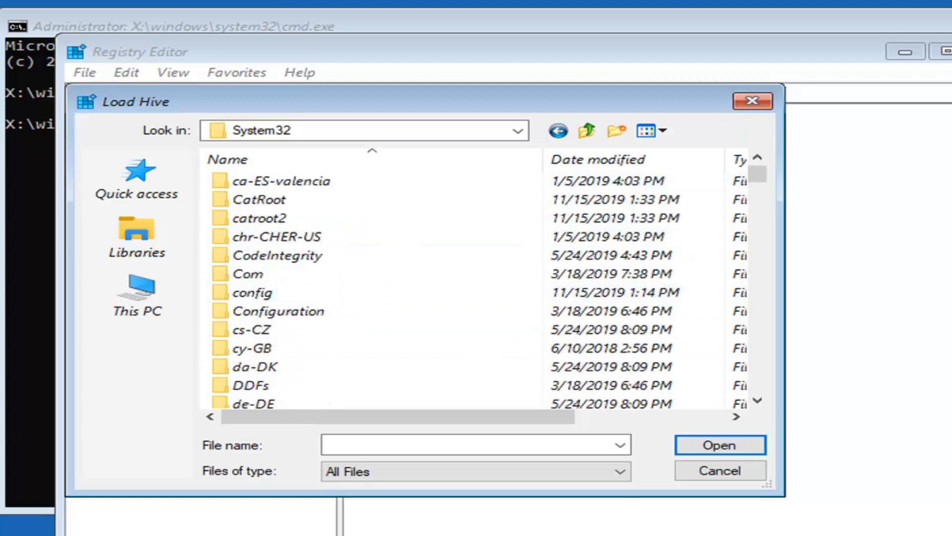
{"action": "mouse_move", "coordinate": [790, 189]}
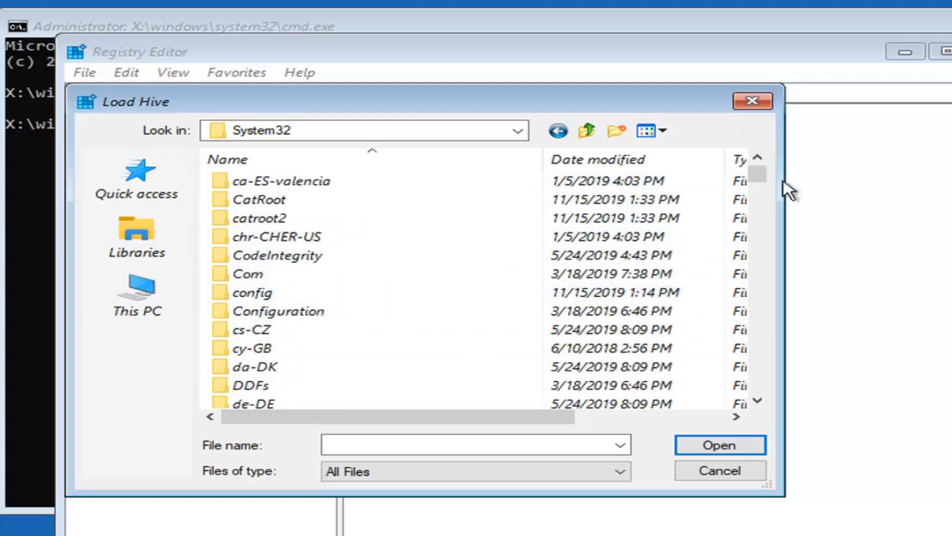
{"action": "left_click", "coordinate": [251, 292]}
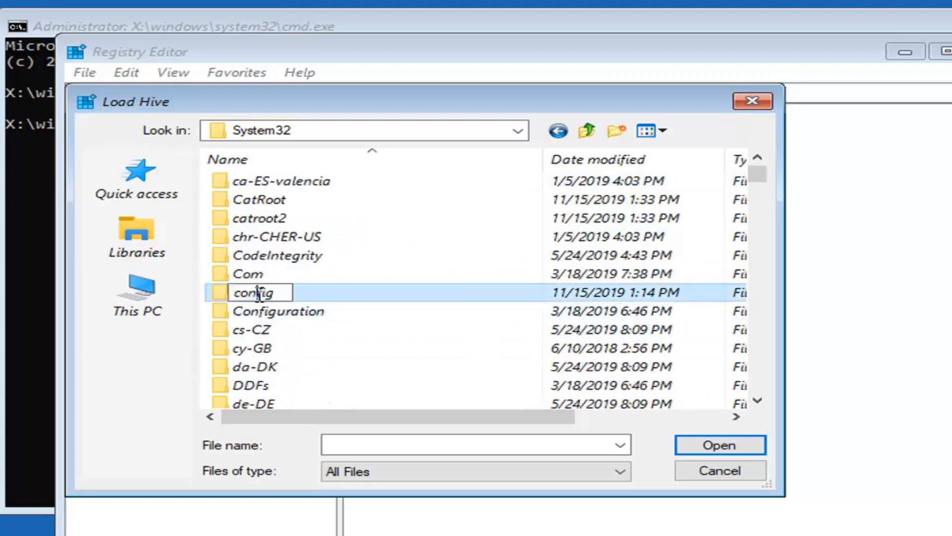
{"action": "double_click", "coordinate": [251, 292]}
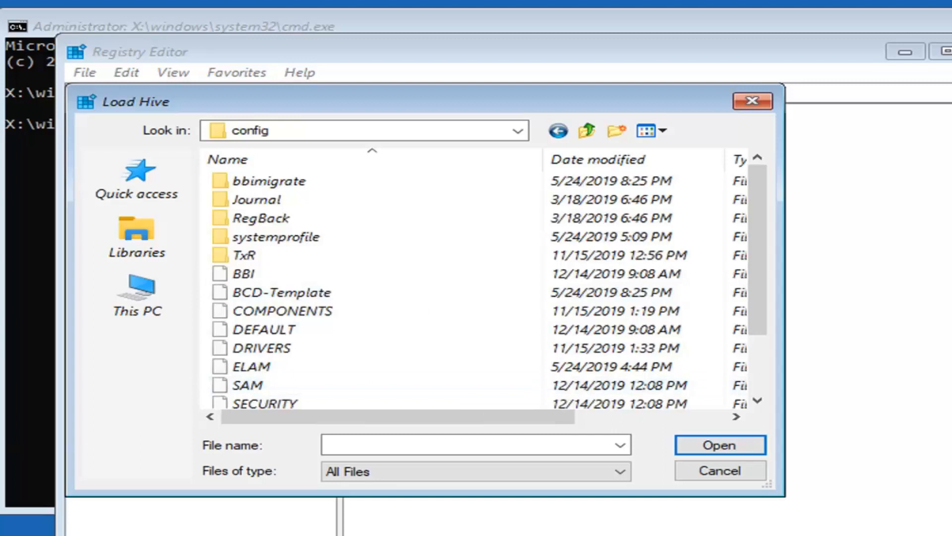
{"action": "left_click", "coordinate": [719, 444]}
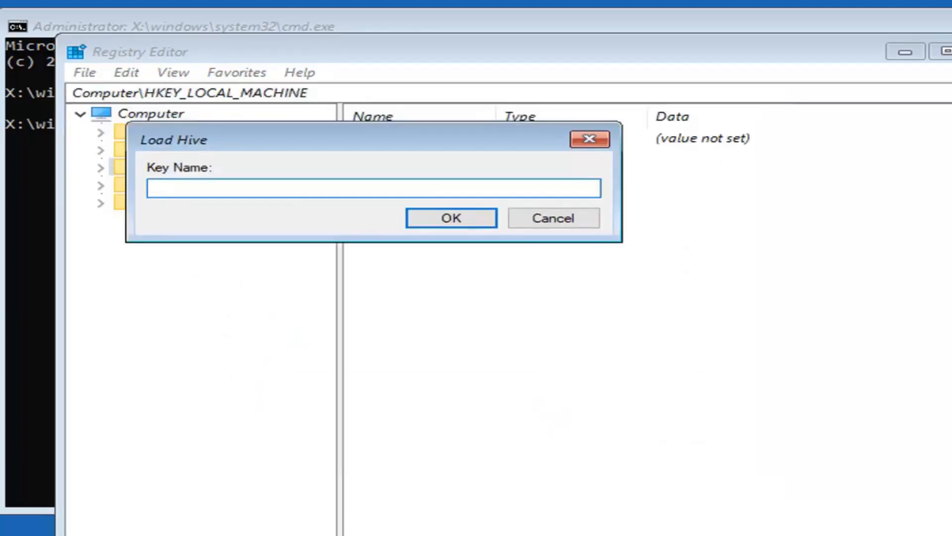
Step: Name the loaded SAM hive 'testkey' and confirm
{"action": "left_click", "coordinate": [372, 188]}
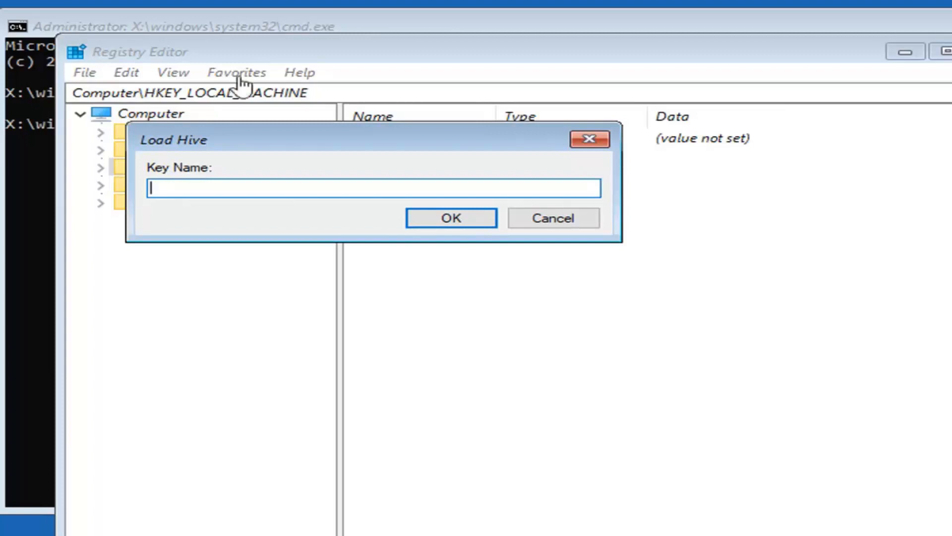
{"action": "type", "text": "testkey"}
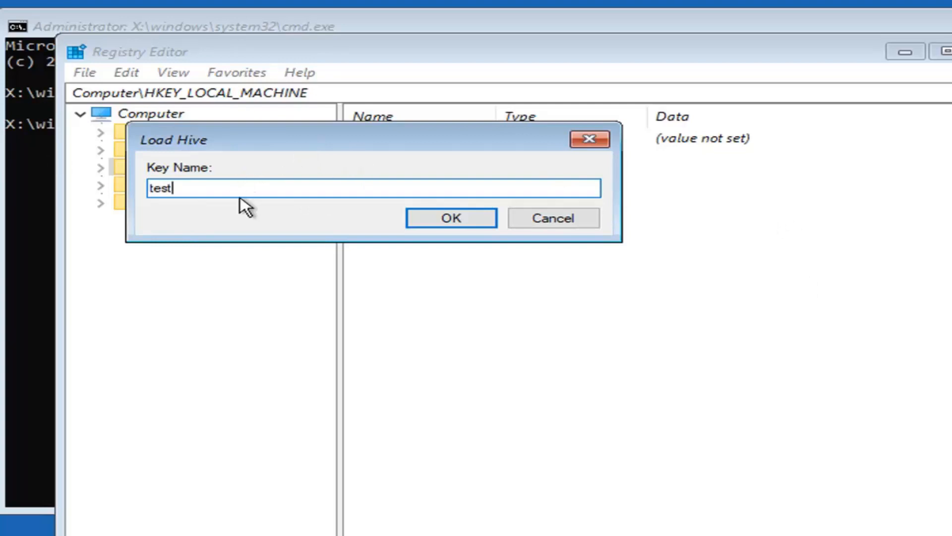
{"action": "left_click", "coordinate": [450, 218]}
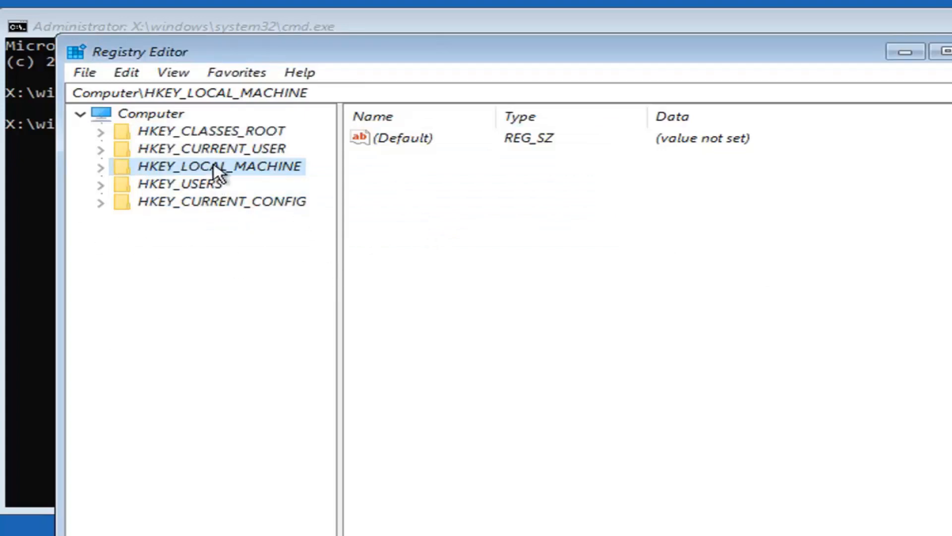
Step: Expand HKEY_LOCAL_MACHINE through the test hive down to SAM\Domains
{"action": "left_click", "coordinate": [101, 166]}
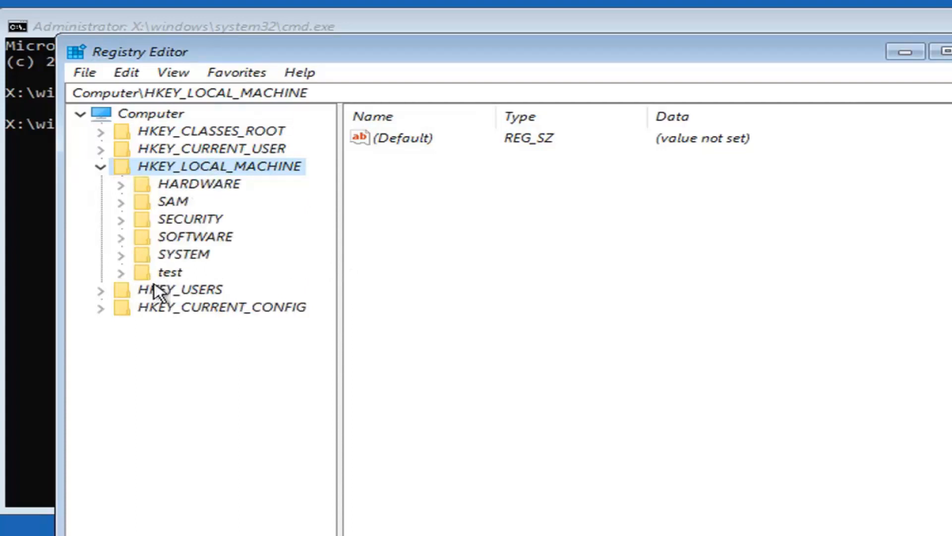
{"action": "left_click", "coordinate": [170, 272]}
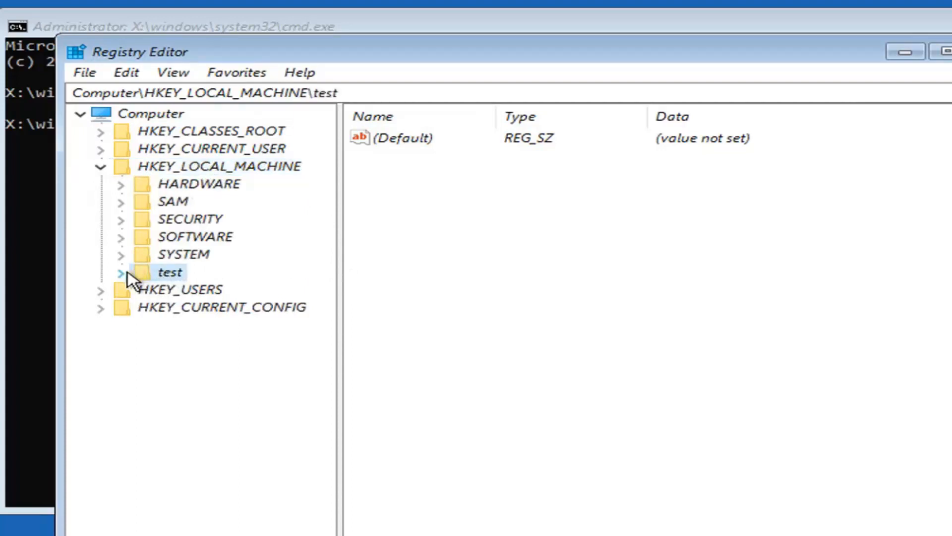
{"action": "left_click", "coordinate": [120, 272]}
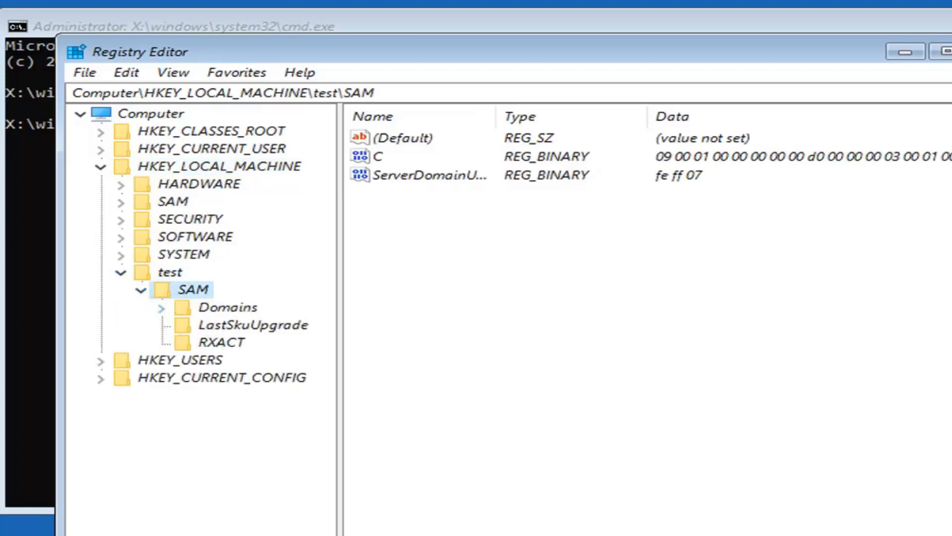
{"action": "left_click", "coordinate": [228, 307]}
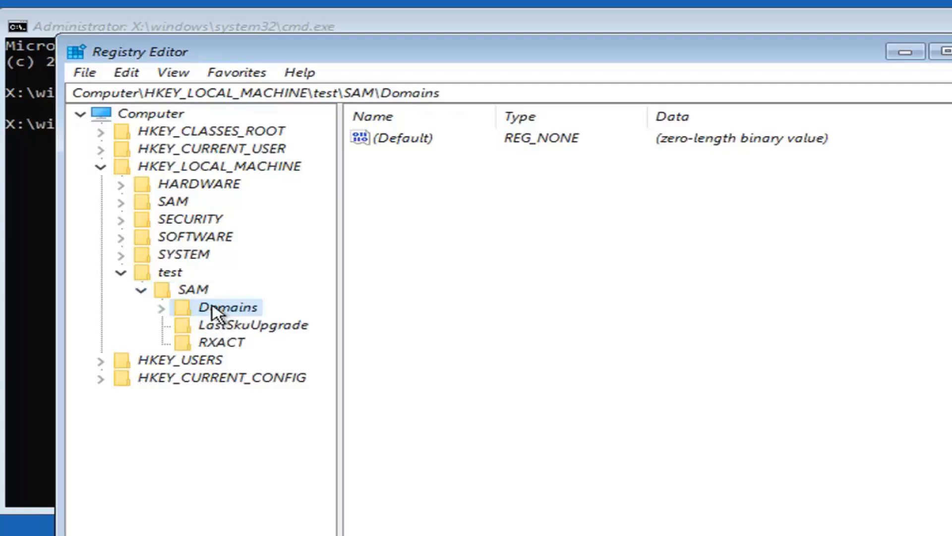
{"action": "left_click", "coordinate": [161, 306]}
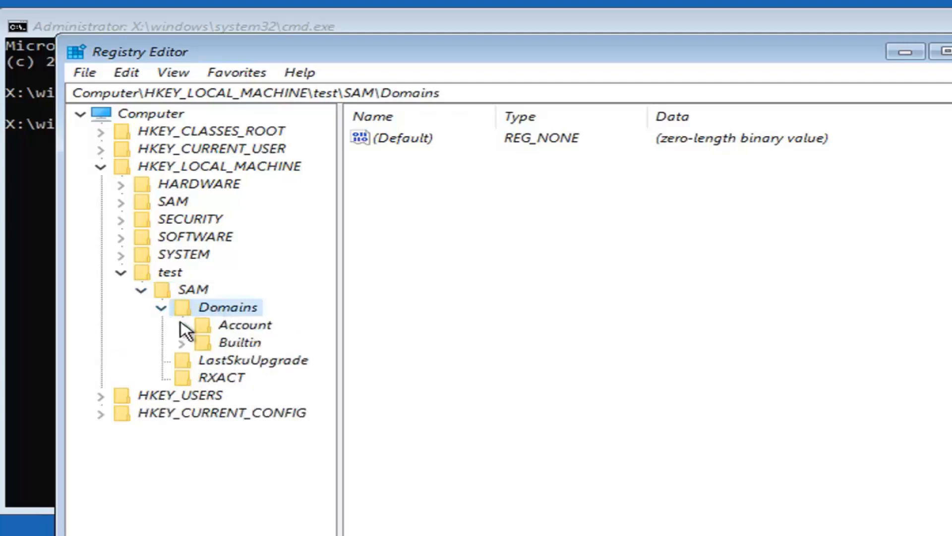
Step: Expand Account\Users and select the 000001F4 user key
{"action": "left_click", "coordinate": [244, 324]}
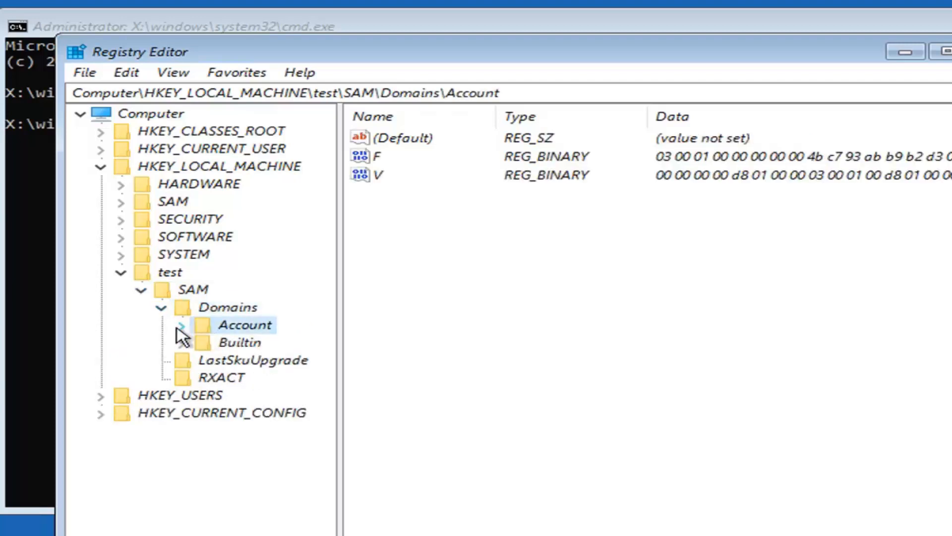
{"action": "left_click", "coordinate": [181, 324]}
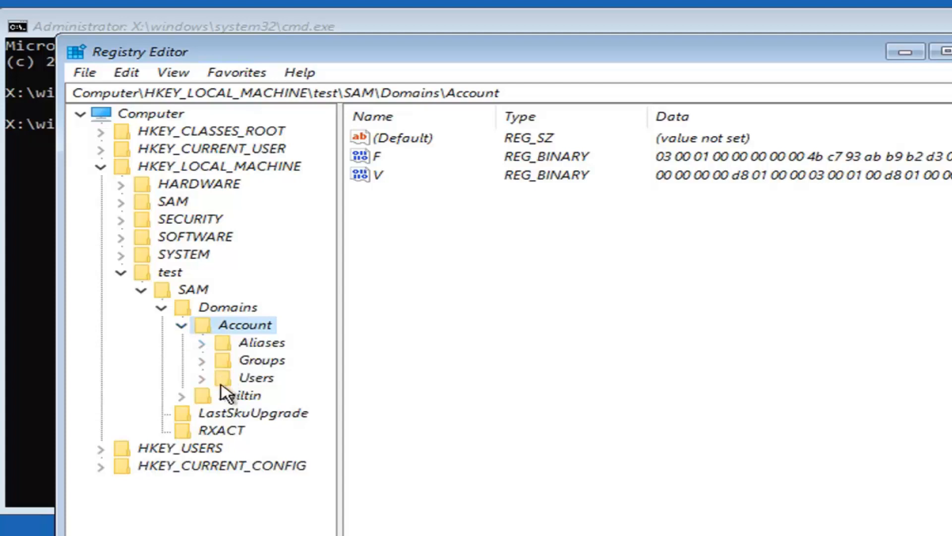
{"action": "left_click", "coordinate": [202, 377]}
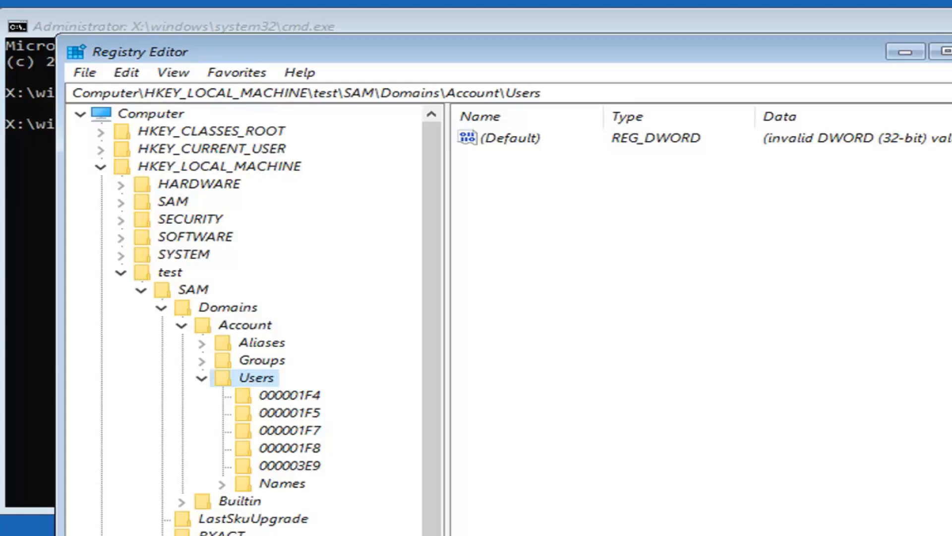
{"action": "left_click", "coordinate": [290, 394]}
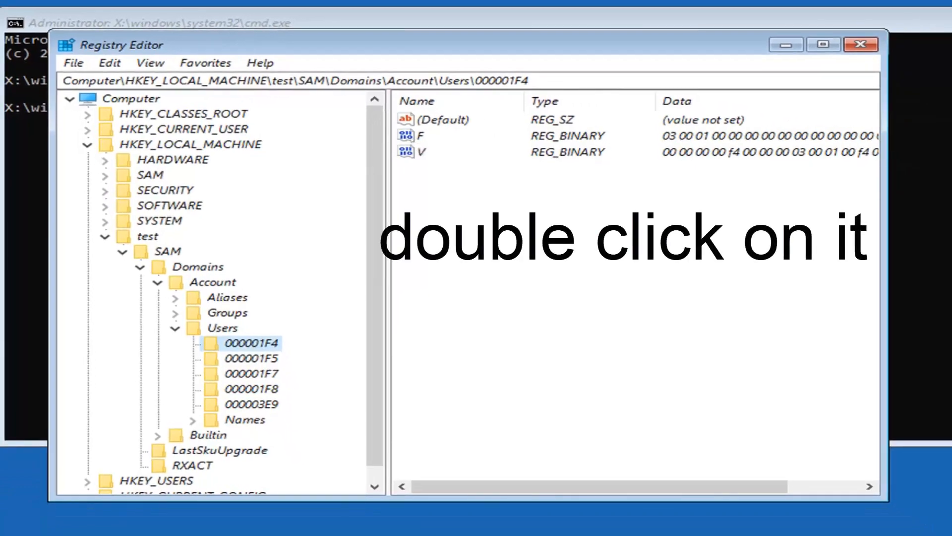
Step: Change byte 0x38 of user 000001F4's F value from 11 to 10
{"action": "double_click", "coordinate": [417, 135]}
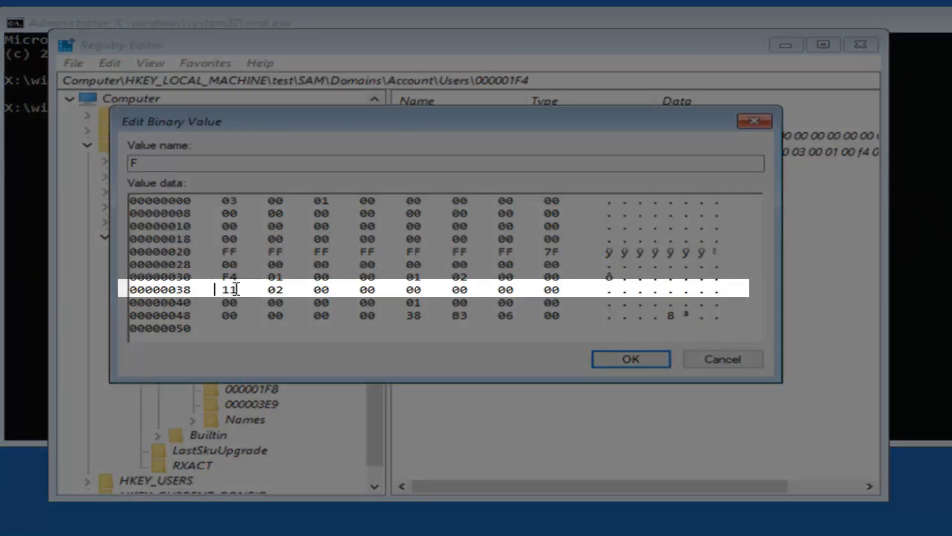
{"action": "type", "text": "10"}
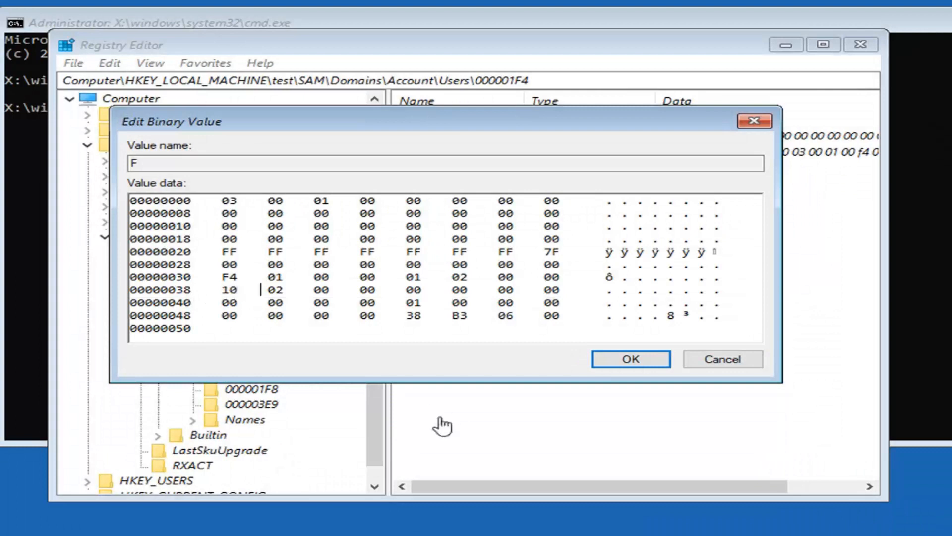
{"action": "left_click", "coordinate": [629, 358]}
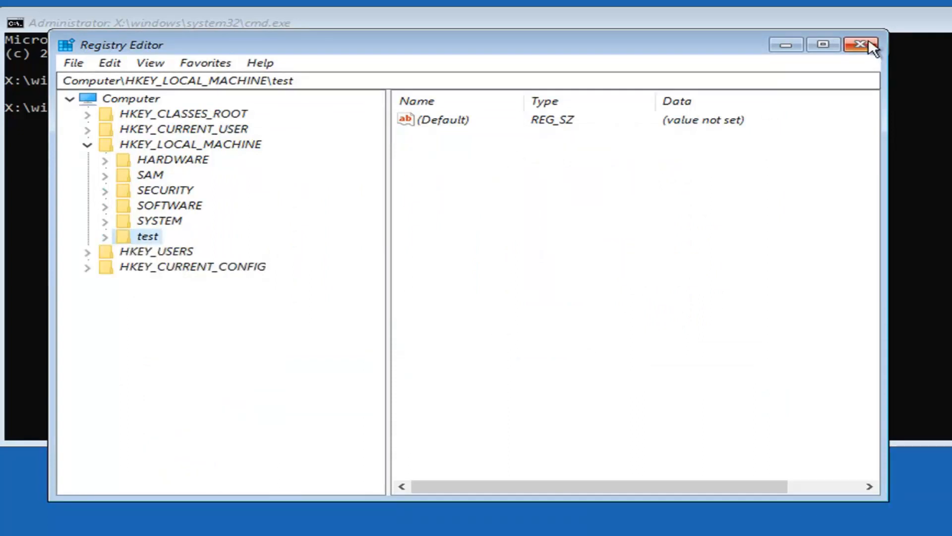
Step: Close Registry Editor and continue from recovery into Windows 10
{"action": "left_click", "coordinate": [868, 44]}
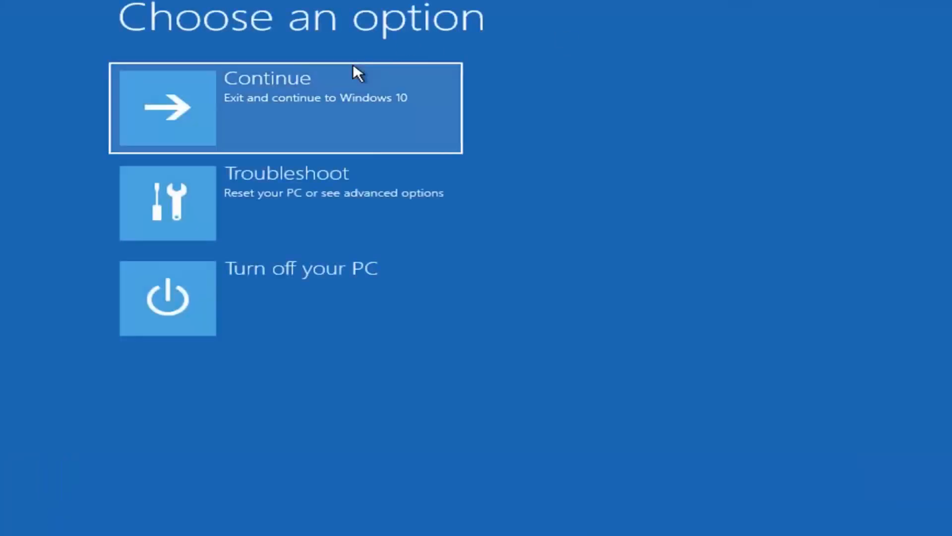
{"action": "left_click", "coordinate": [286, 108]}
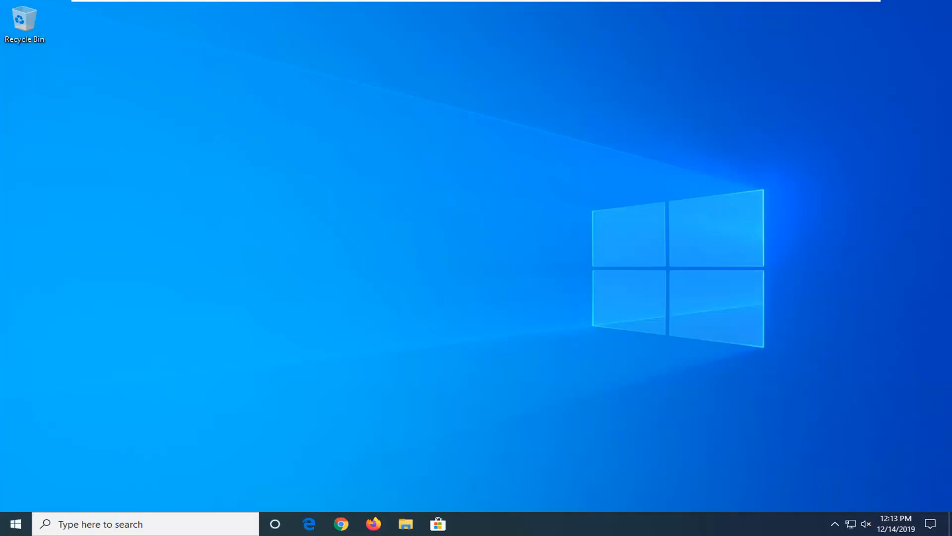
{"action": "mouse_move", "coordinate": [56, 517]}
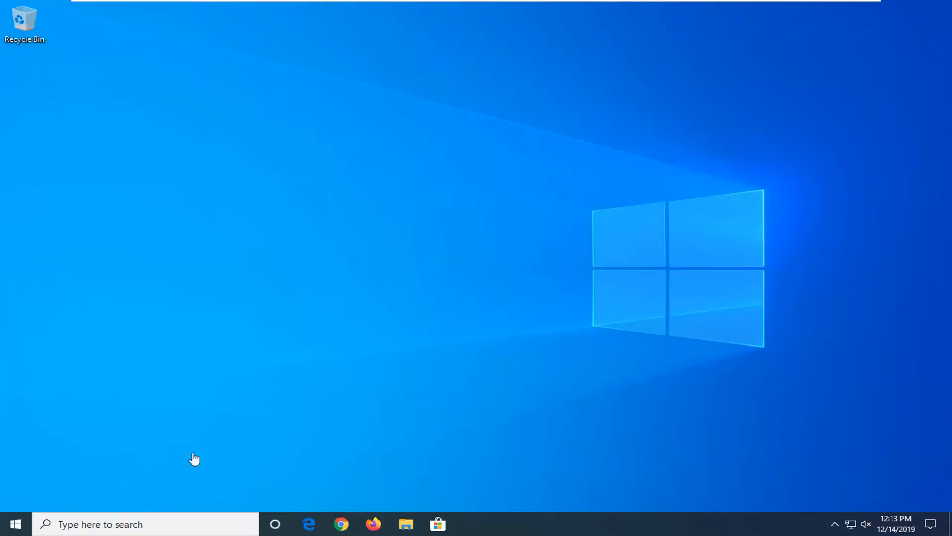
{"action": "mouse_move", "coordinate": [3, 528]}
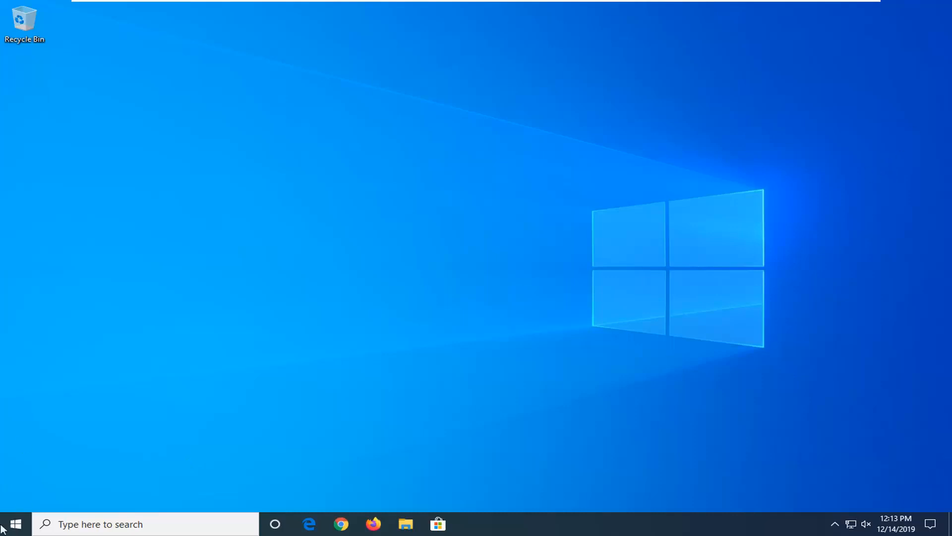
Step: Launch Computer Management from the Start button's context menu
{"action": "left_click", "coordinate": [14, 524]}
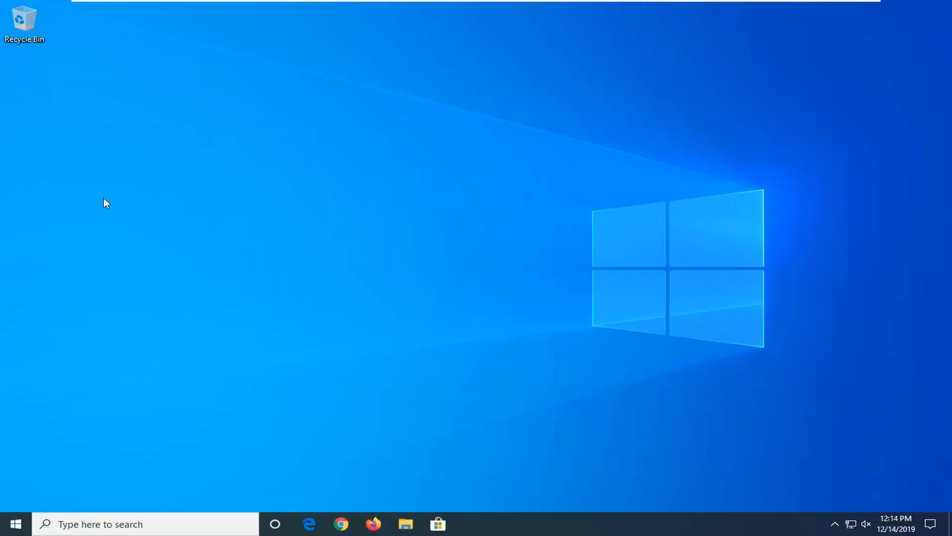
{"action": "mouse_move", "coordinate": [124, 200]}
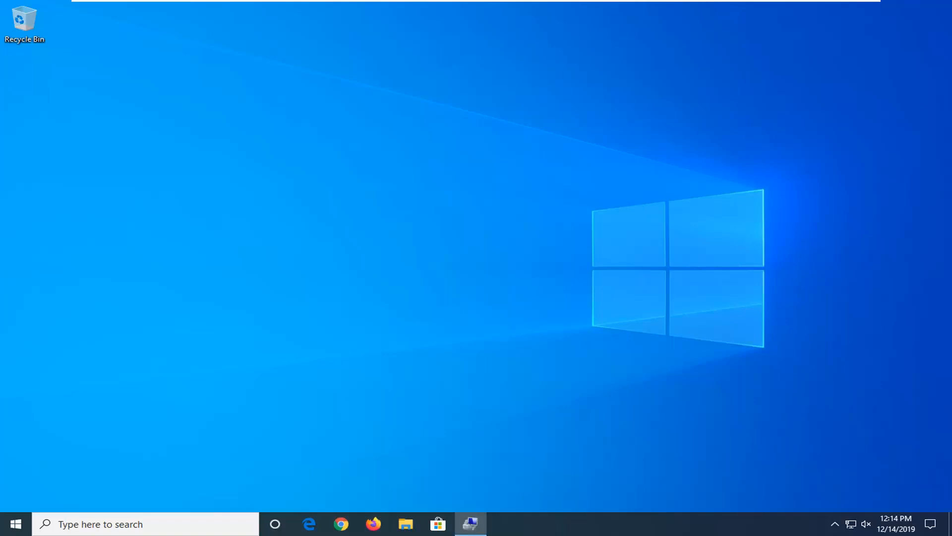
{"action": "left_click", "coordinate": [470, 523]}
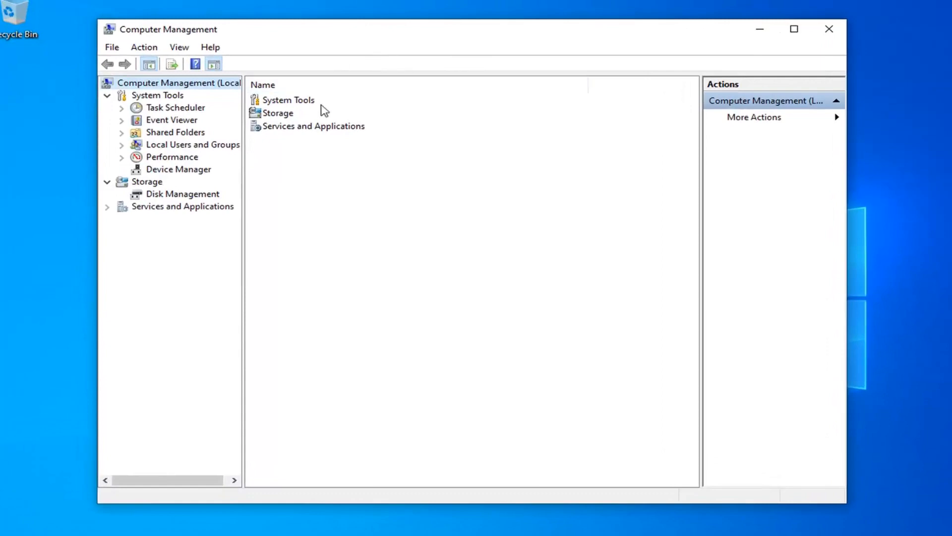
Step: Expand Local Users and Groups and list the local user accounts under Users
{"action": "left_click", "coordinate": [192, 144]}
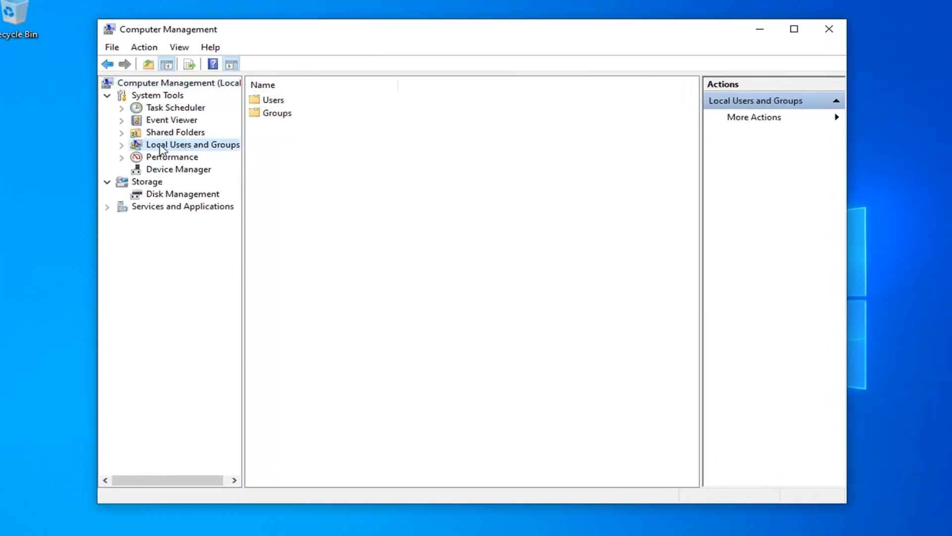
{"action": "left_click", "coordinate": [121, 144]}
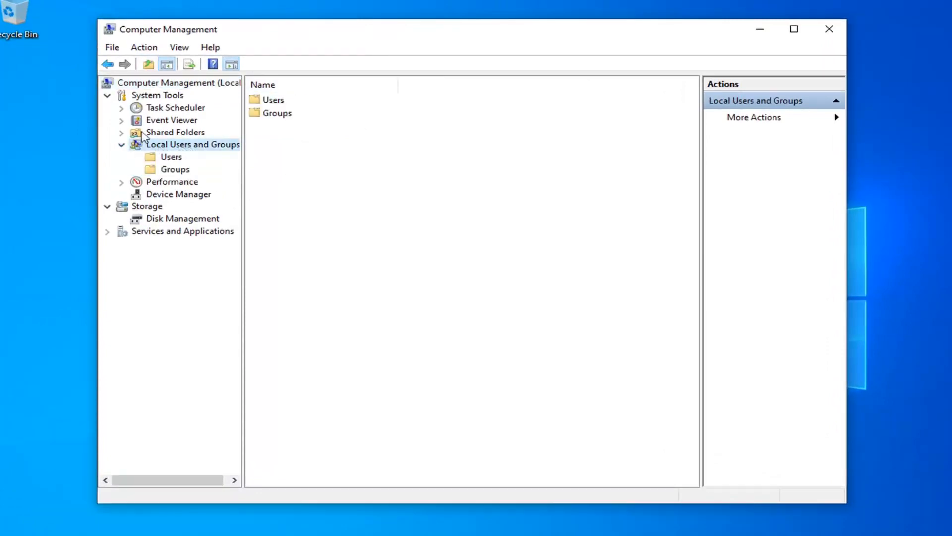
{"action": "left_click", "coordinate": [171, 156]}
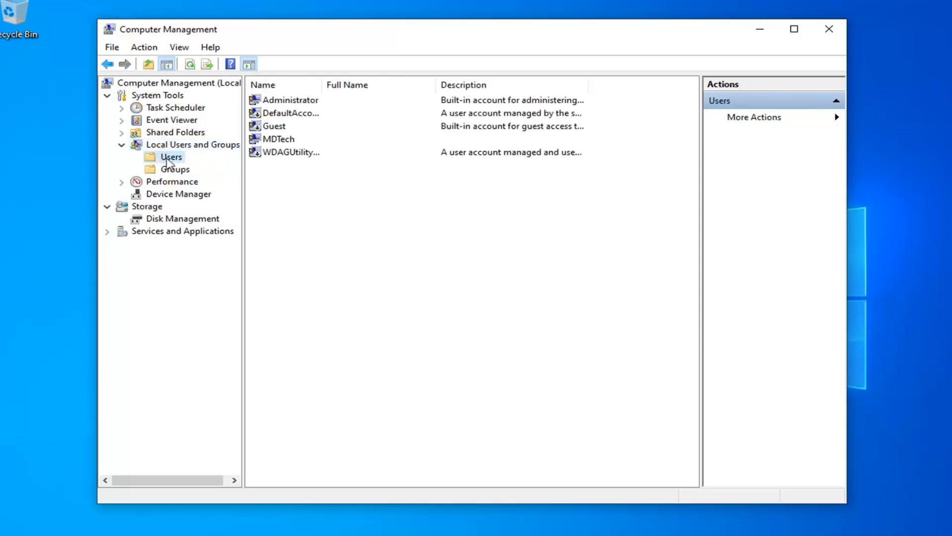
Step: Leave MDTech's 'Account is disabled' box unchecked in its properties and confirm
{"action": "left_click", "coordinate": [278, 138]}
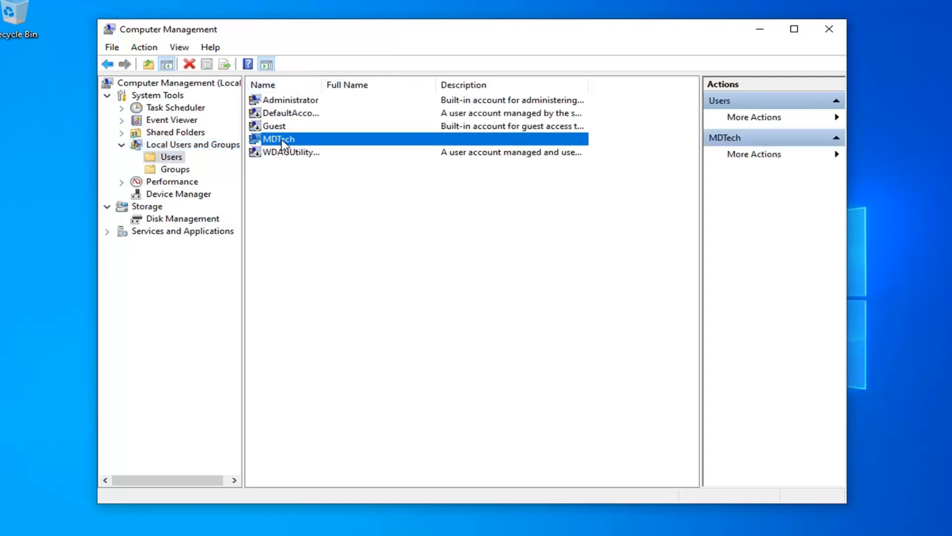
{"action": "double_click", "coordinate": [277, 138]}
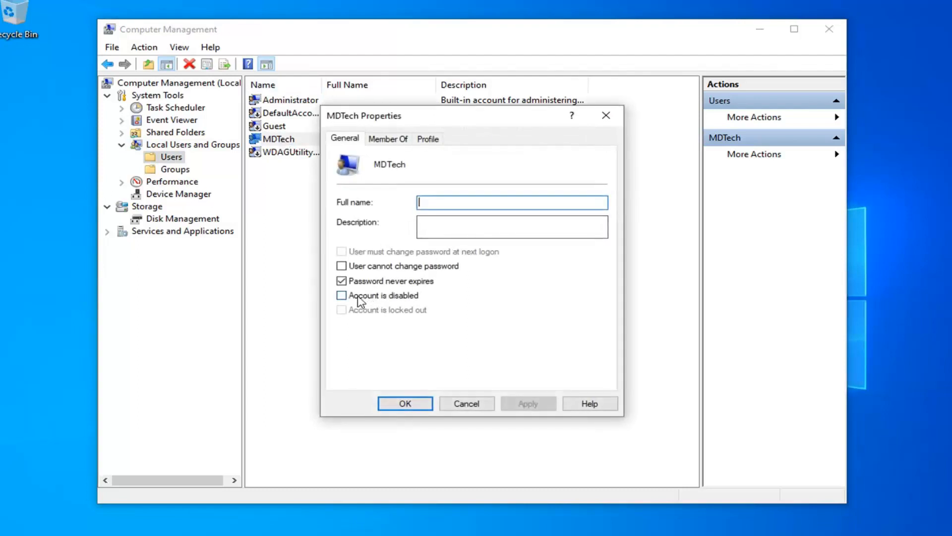
{"action": "left_click", "coordinate": [341, 295]}
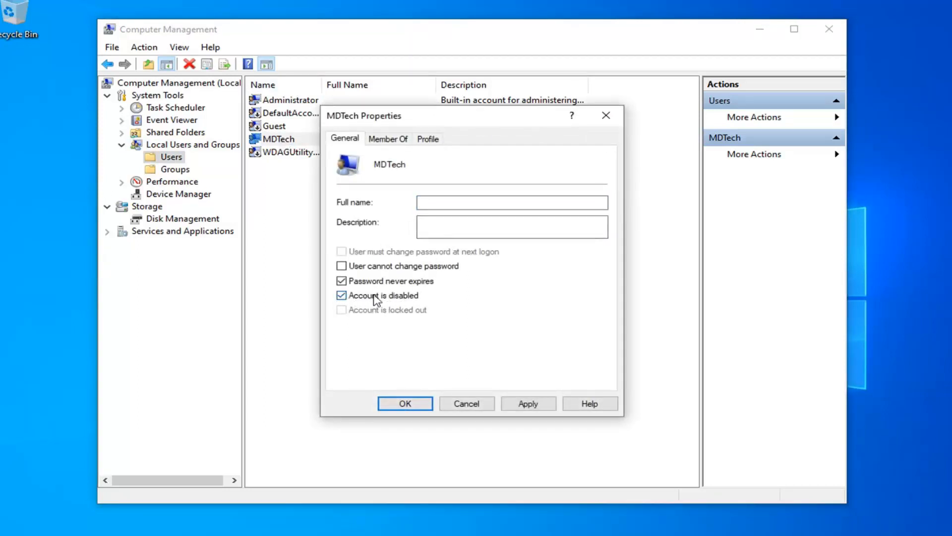
{"action": "left_click", "coordinate": [341, 295]}
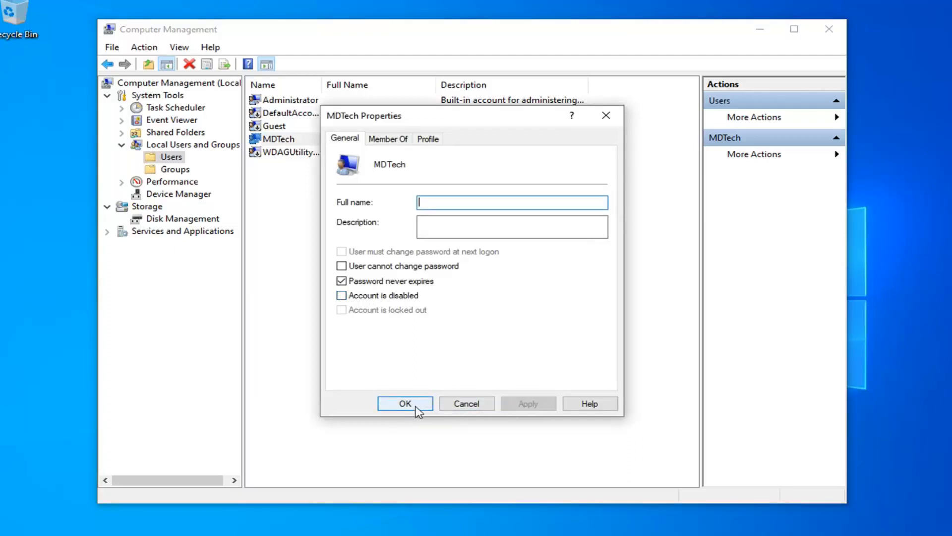
{"action": "left_click", "coordinate": [405, 403]}
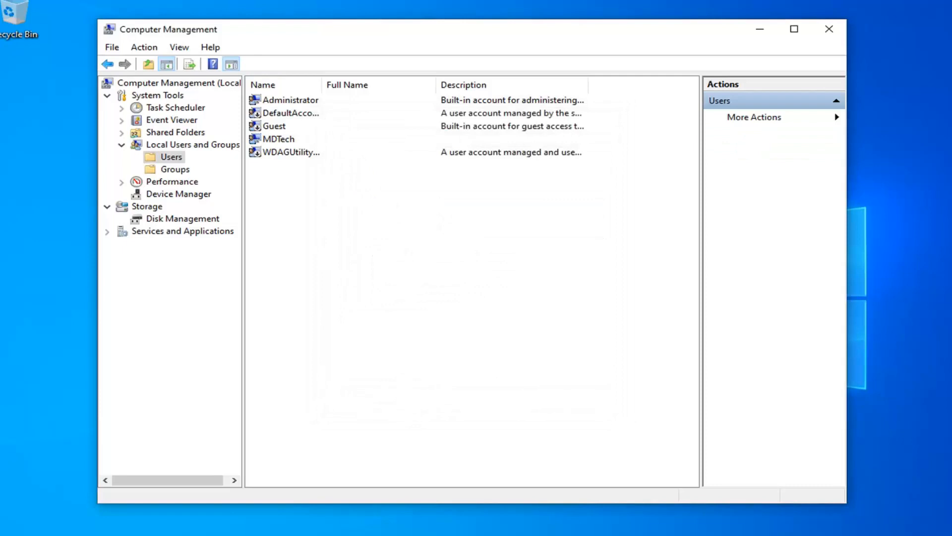
{"action": "mouse_move", "coordinate": [306, 159]}
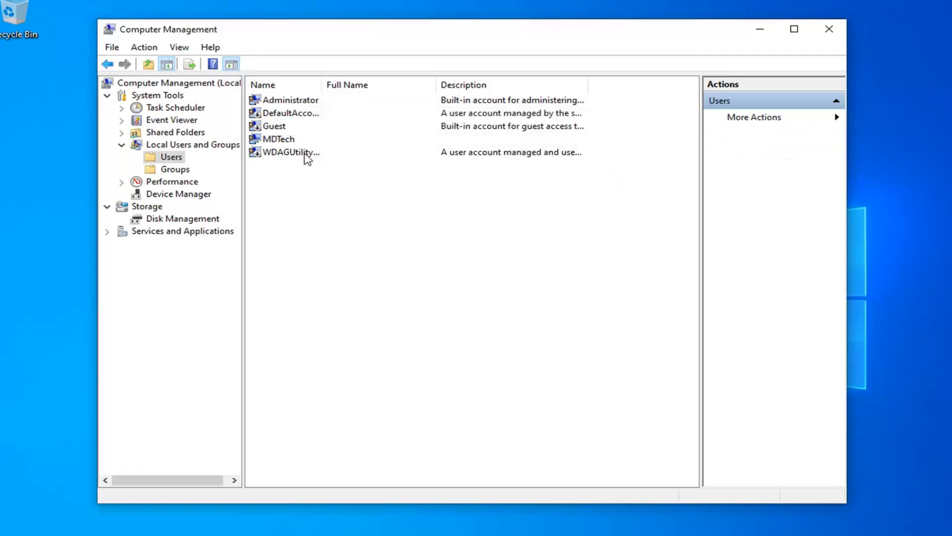
Step: Open the Administrator account's properties and clear 'Account is disabled'
{"action": "left_click", "coordinate": [289, 99]}
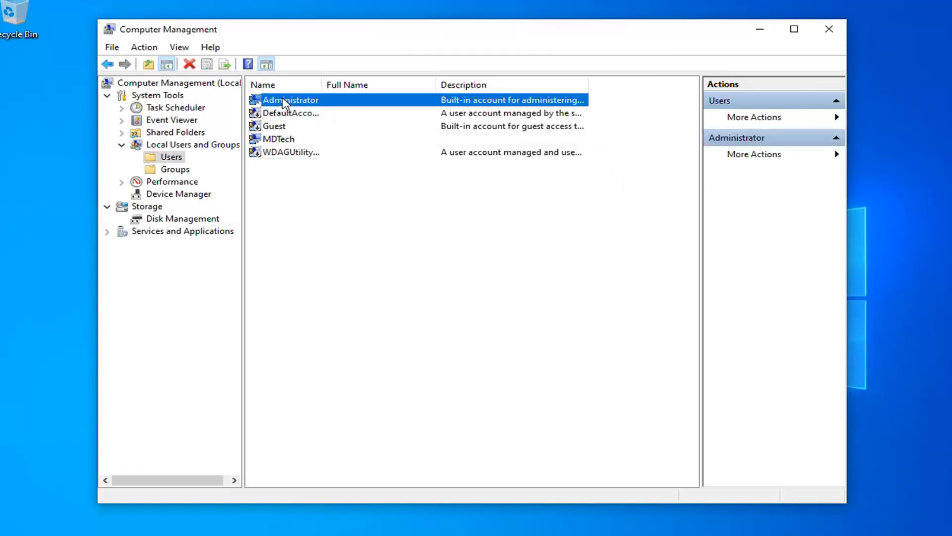
{"action": "mouse_move", "coordinate": [295, 105]}
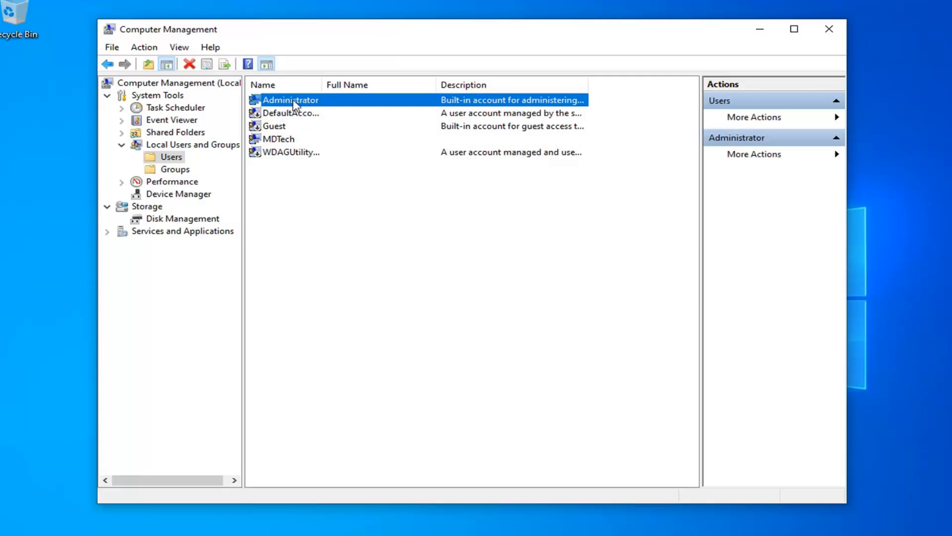
{"action": "double_click", "coordinate": [290, 100]}
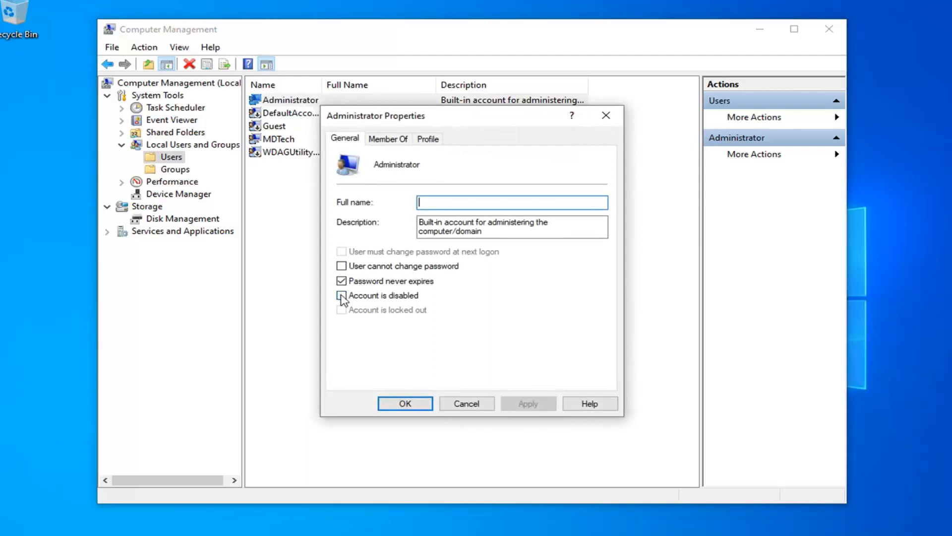
{"action": "left_click", "coordinate": [341, 295]}
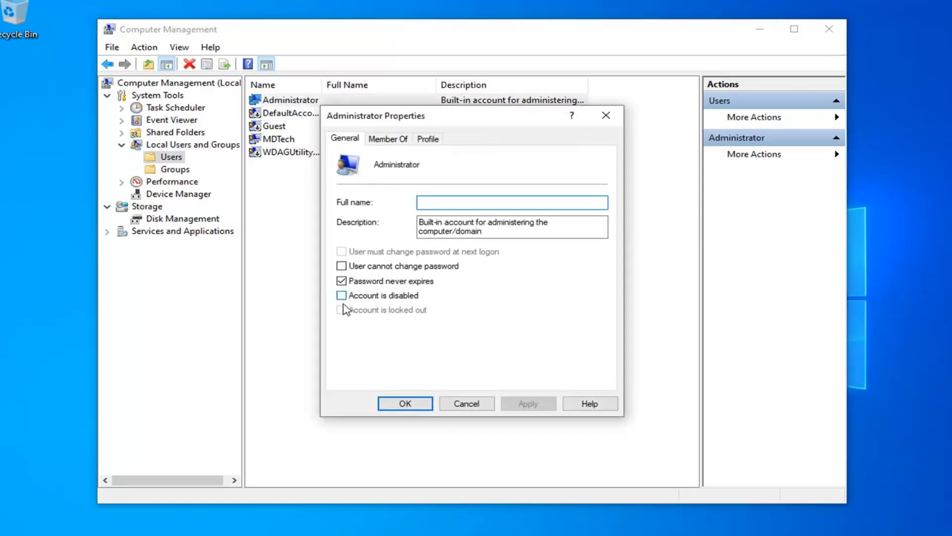